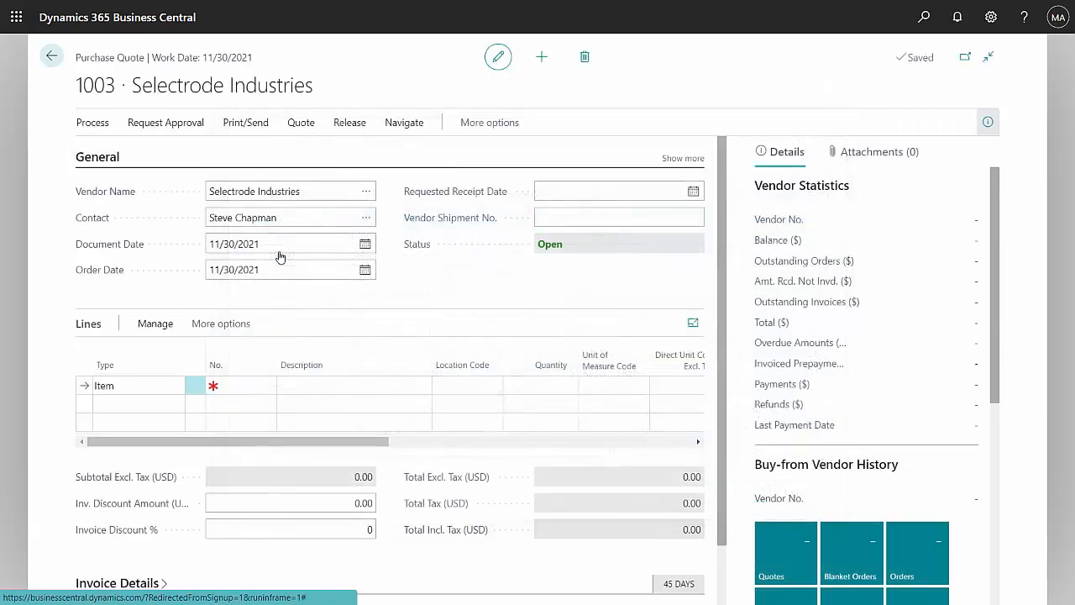
- Add item 1960-S to quote 1003 with quantity 30 and a blank Direct Unit Cost
left_click(289, 191)
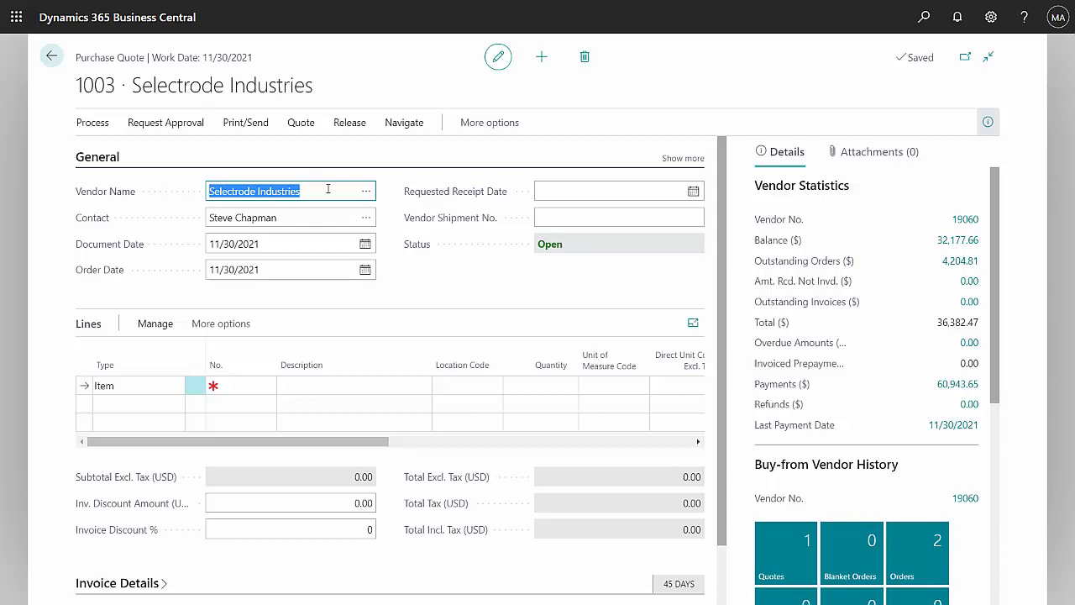
left_click(265, 384)
type("1960-S")
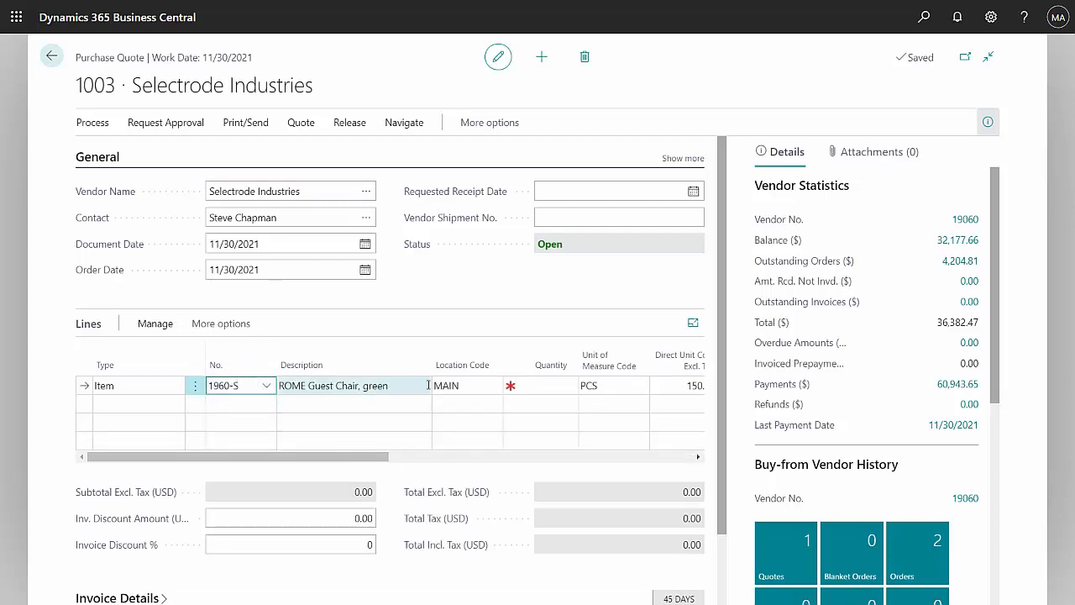
left_click(548, 384)
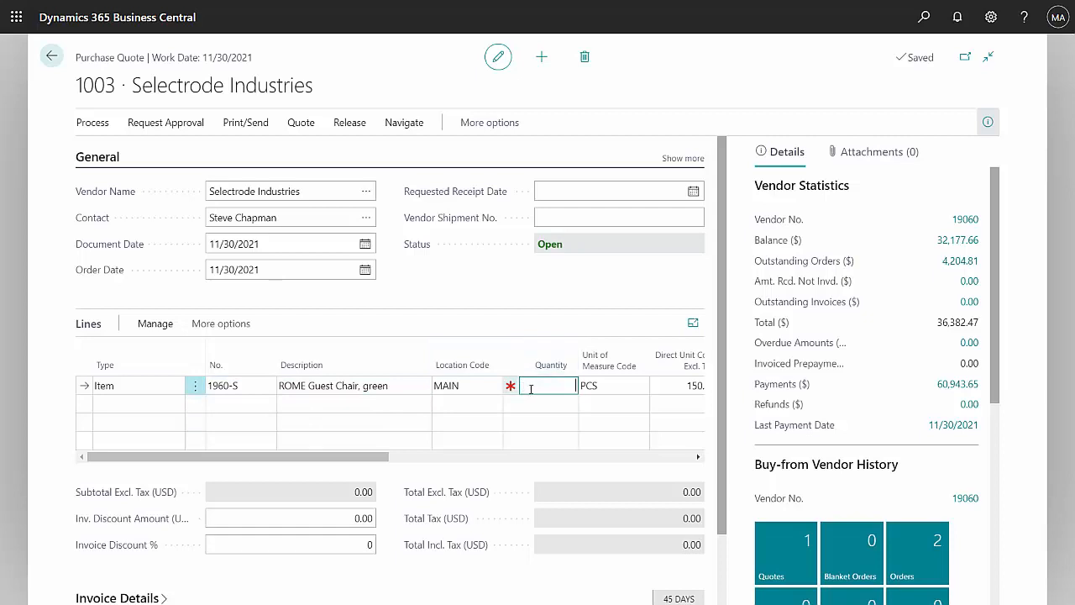
type("30")
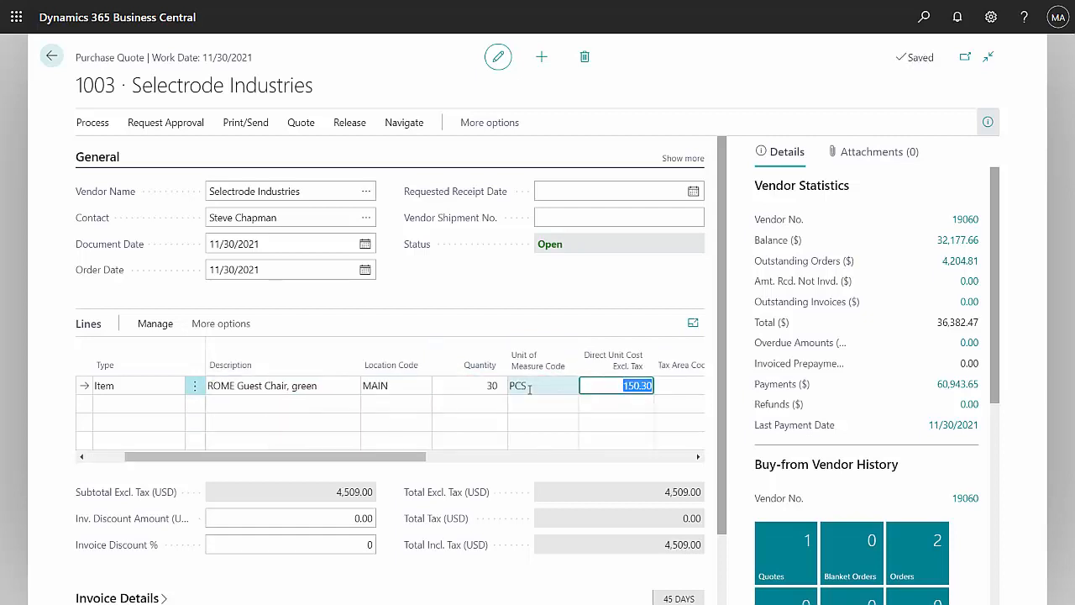
left_click(616, 385)
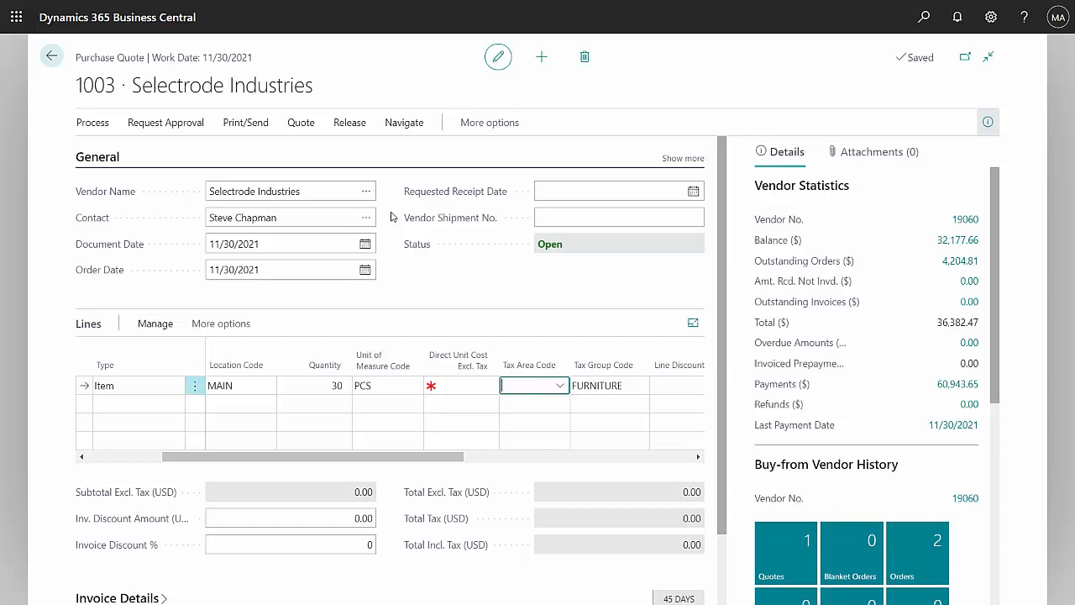
- Send purchase quote 1003 by email to the vendor via Print/Send > Send
left_click(245, 121)
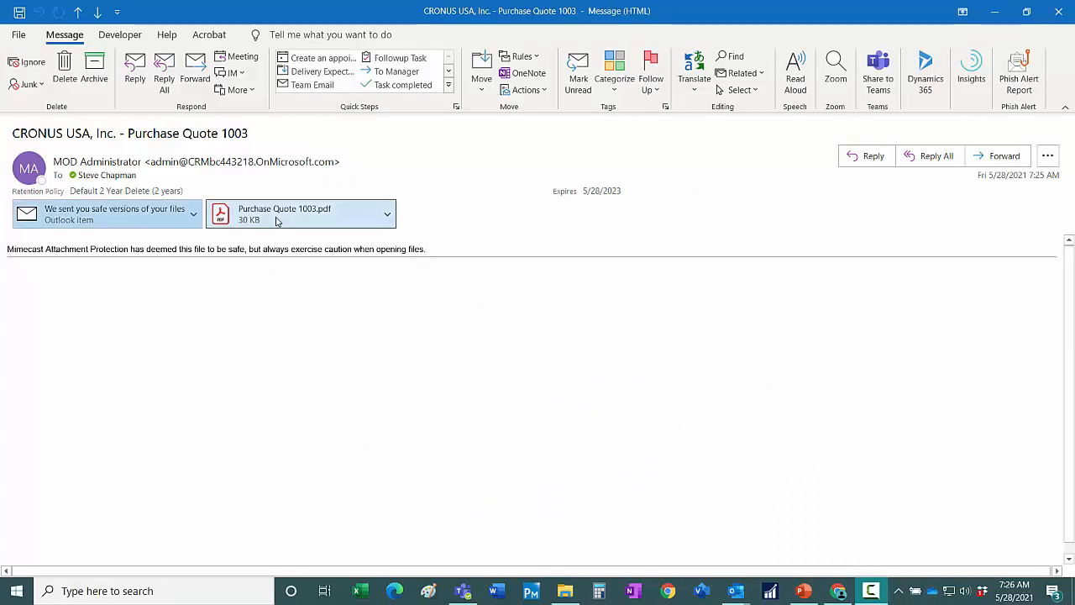
- View the attached Purchase Quote 1003.pdf in Acrobat, showing 30 ROME Guest Chairs unpriced
double_click(285, 213)
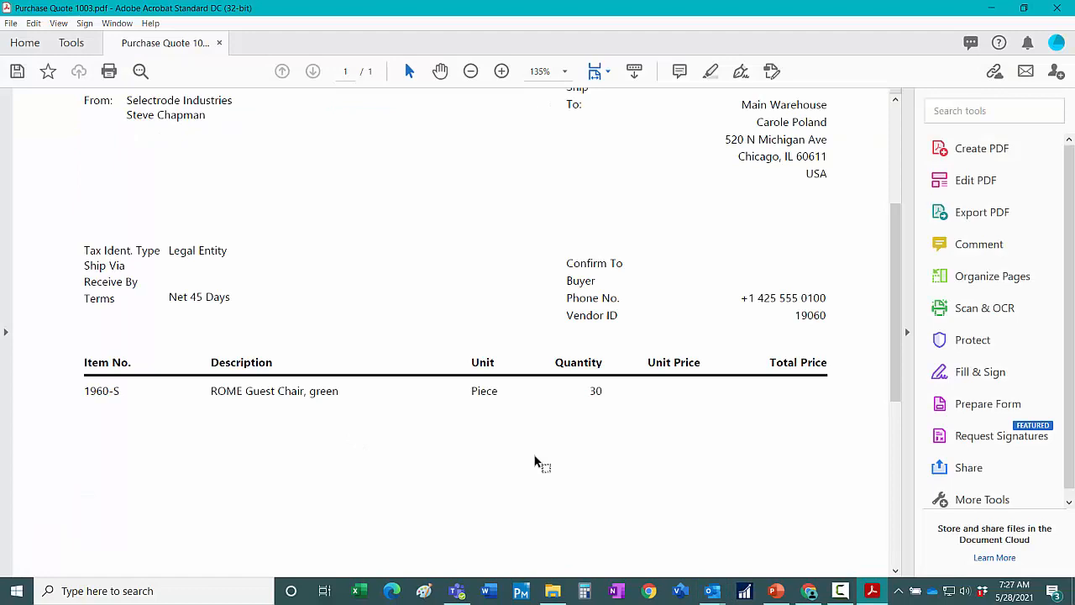
mouse_move(466, 457)
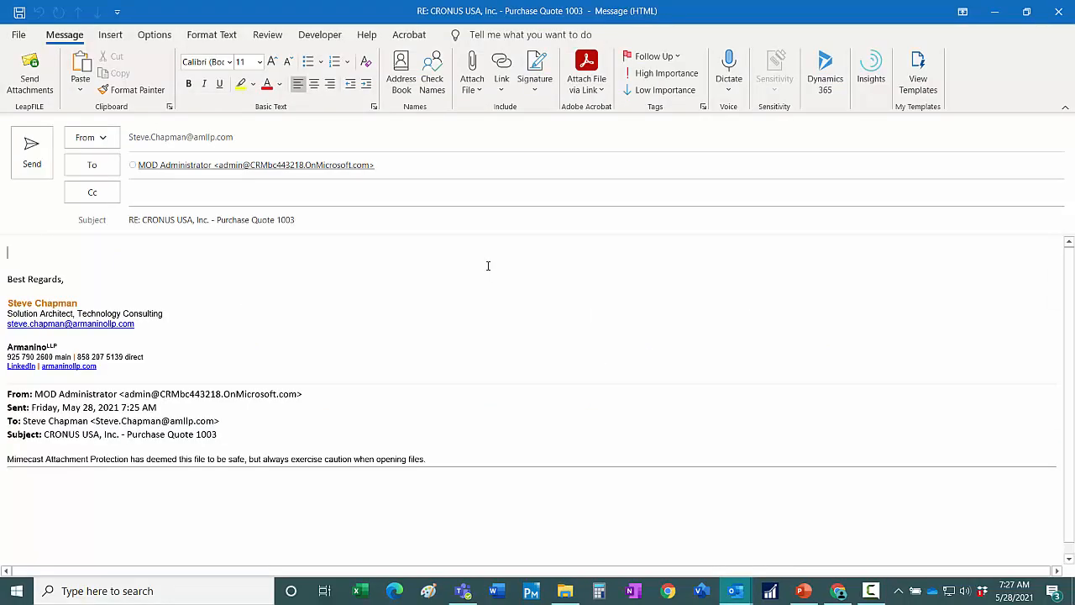
- Draft a reply offering a price of $138/each for a quantity of 30 chairs
type("Yes we can offer you a price of $138/each for a quantity of 30:")
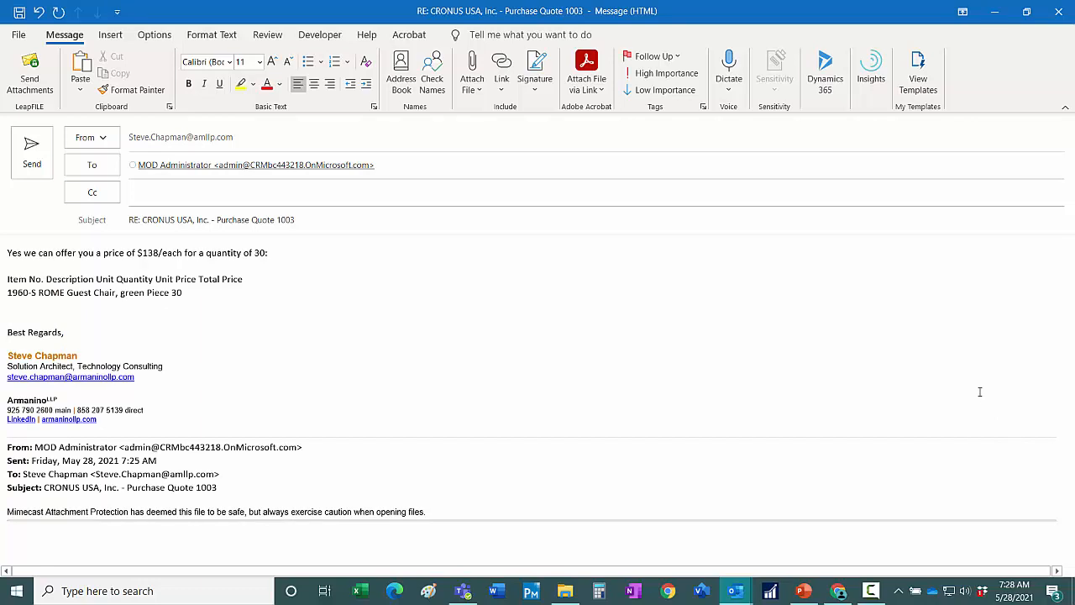
mouse_move(937, 412)
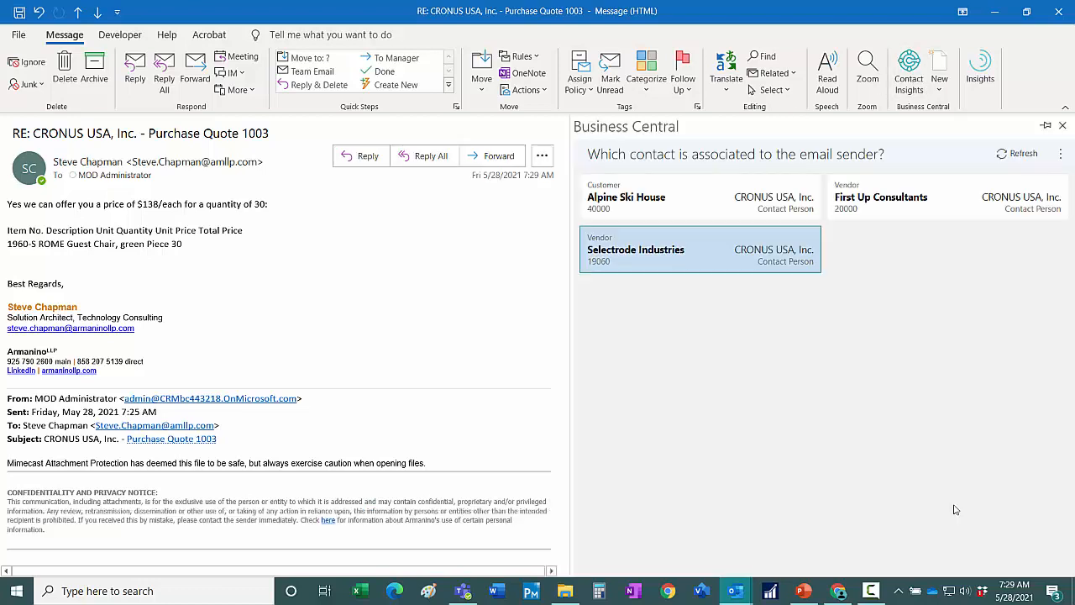
mouse_move(941, 494)
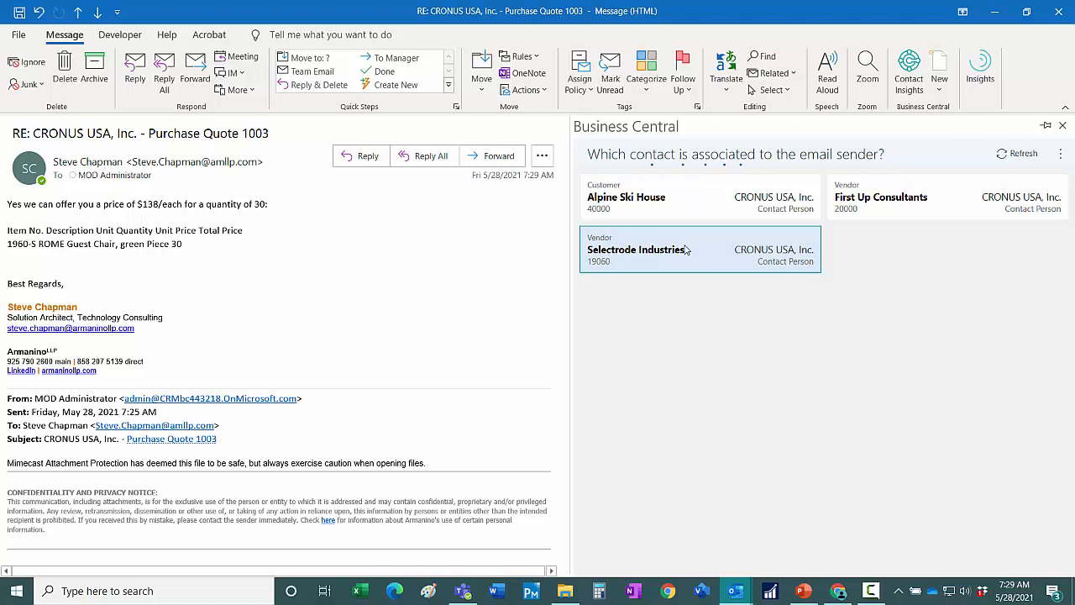
- Select Selectrode Industries as the sender's contact and show its purchase quotes in the add-in
left_click(638, 249)
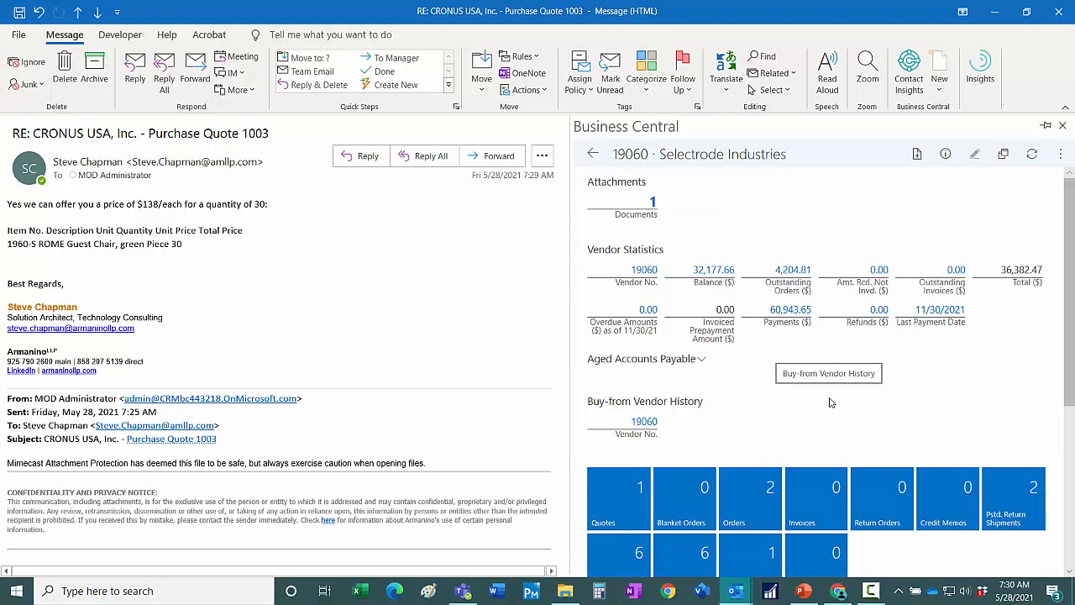
scroll("down", 3)
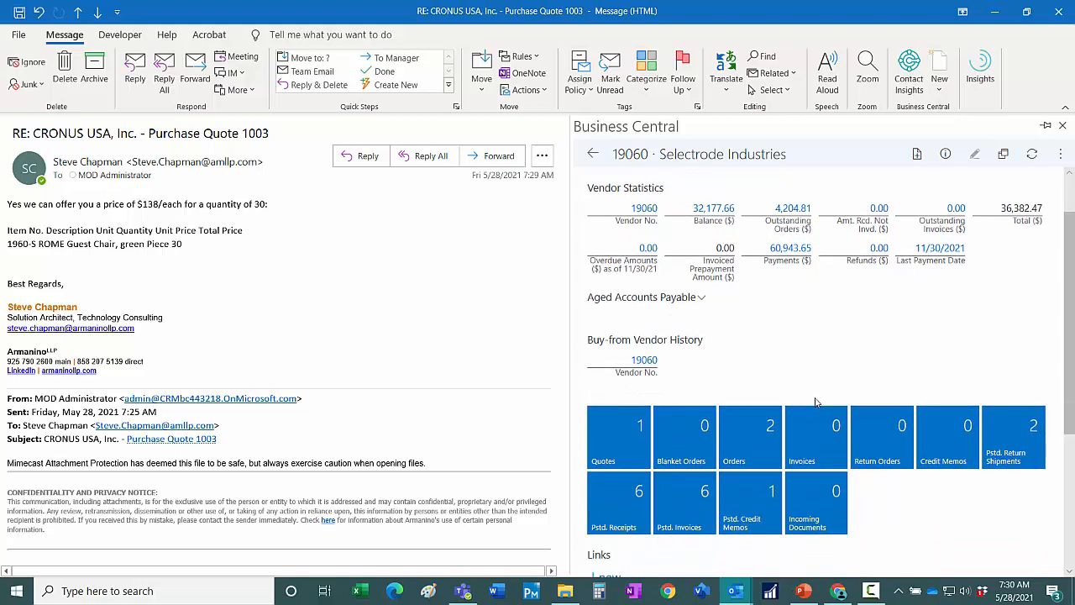
mouse_move(618, 437)
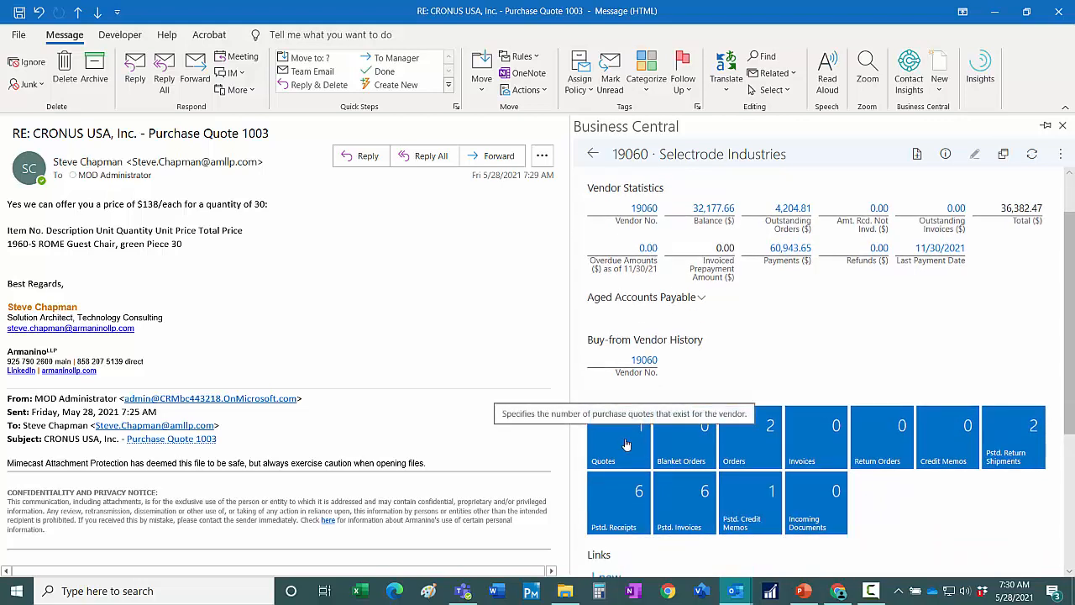
left_click(618, 437)
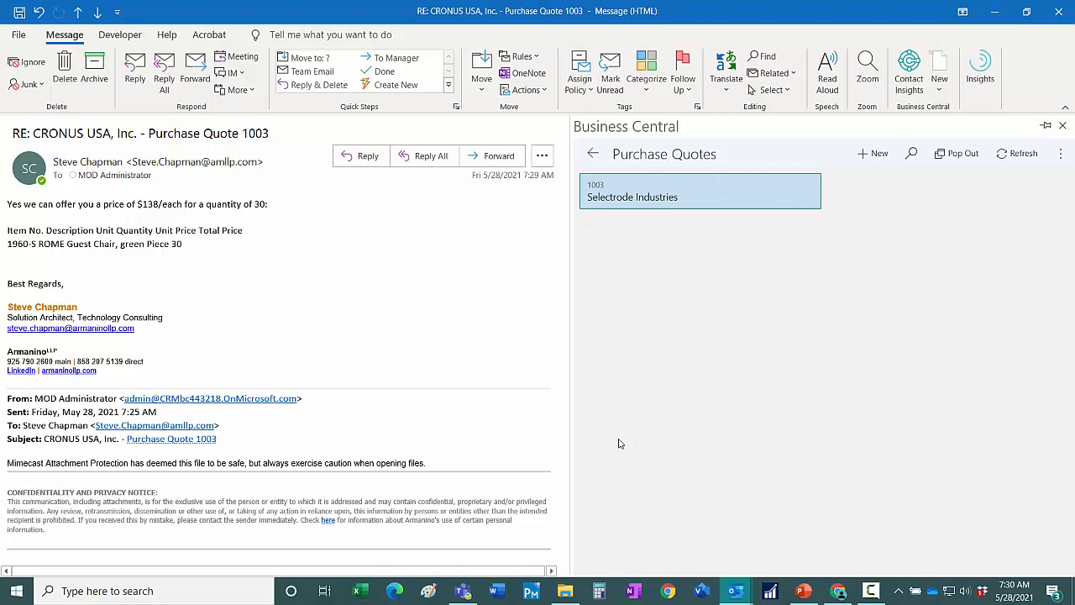
- Set the chair line's Direct Unit Cost on quote 1003 to 138.00, totaling 4,140.00
left_click(699, 192)
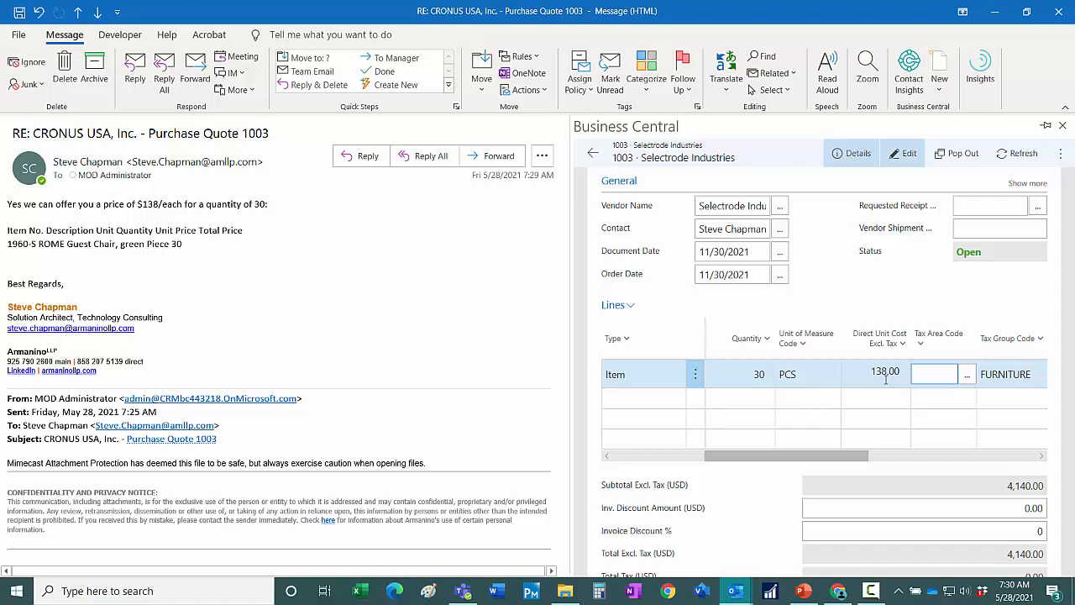
left_click(932, 373)
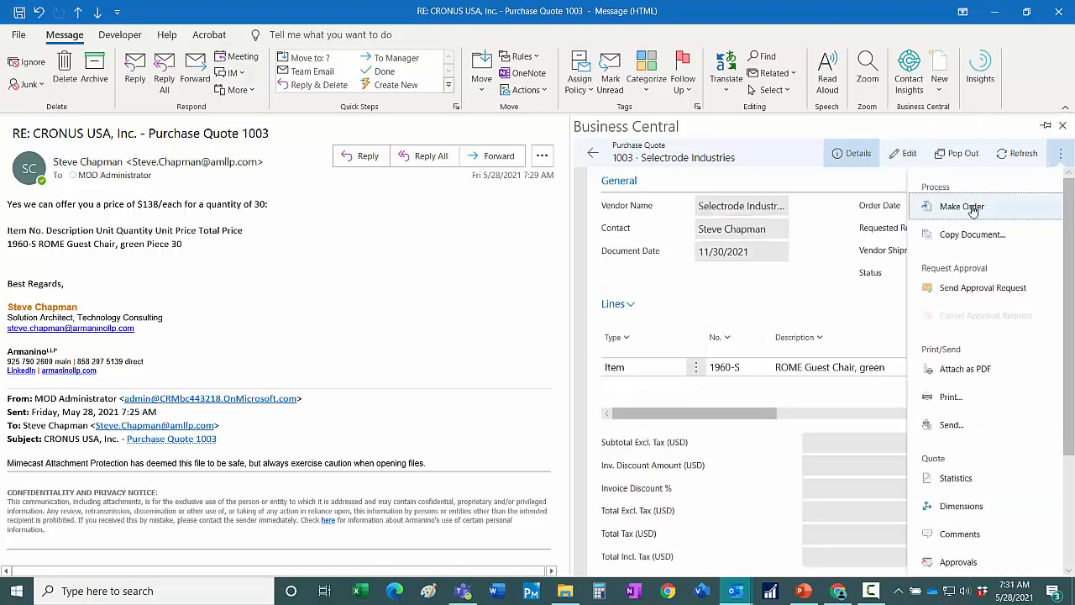
- Make purchase order 106036 from quote 1003 via Process > Make Order
left_click(961, 205)
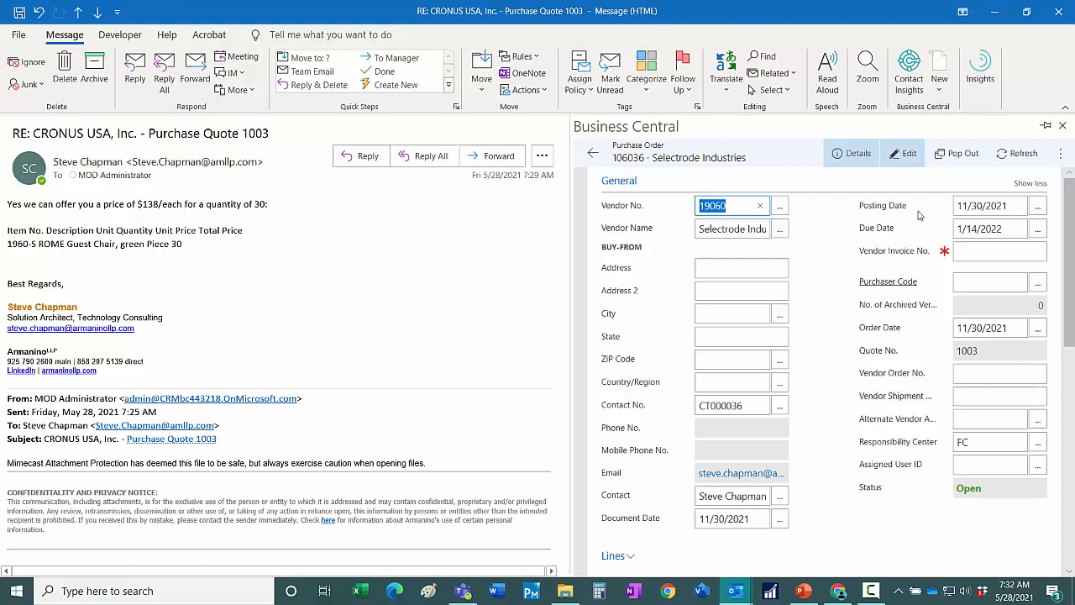
left_click(1060, 153)
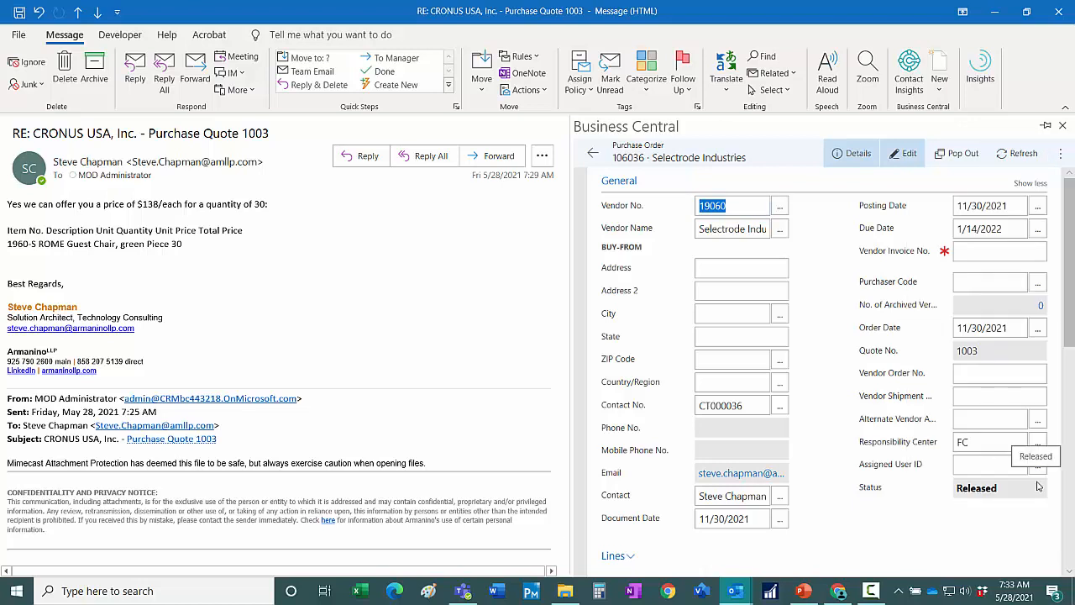
left_click(1060, 153)
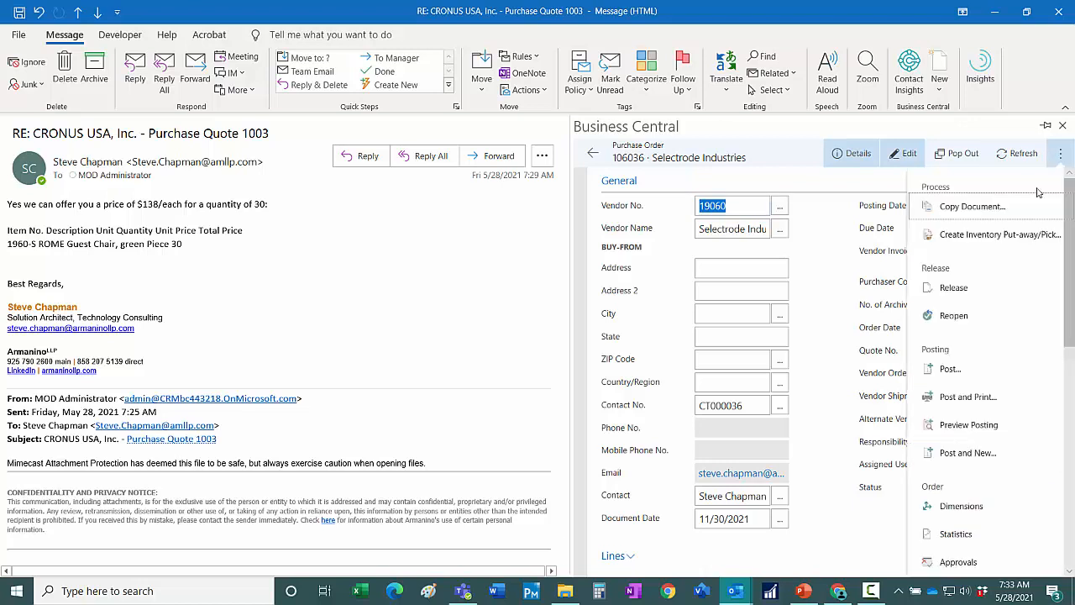
scroll("down", 3)
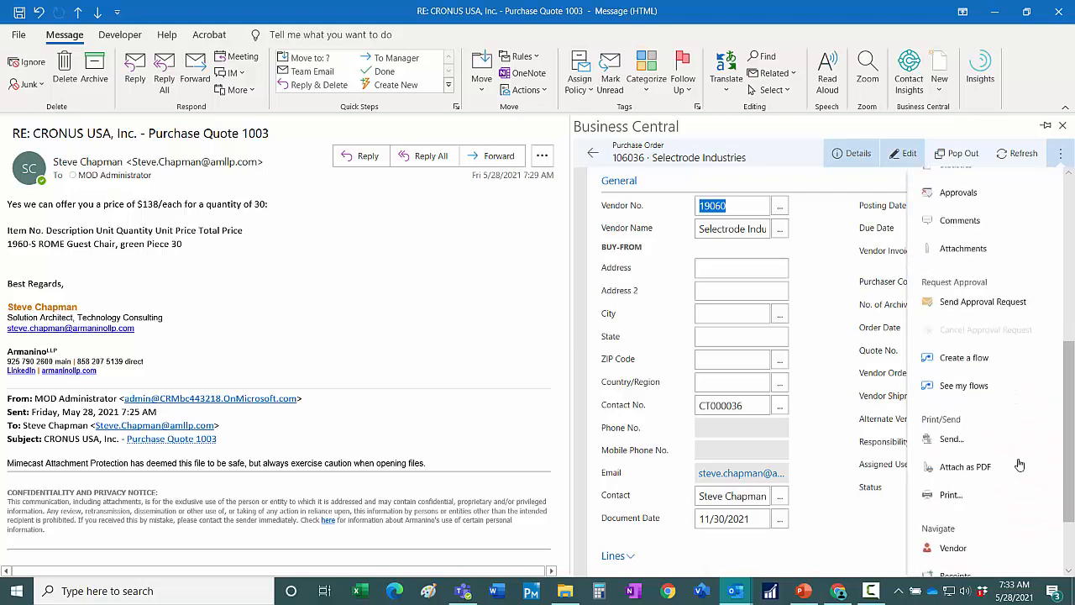
scroll("down", 3)
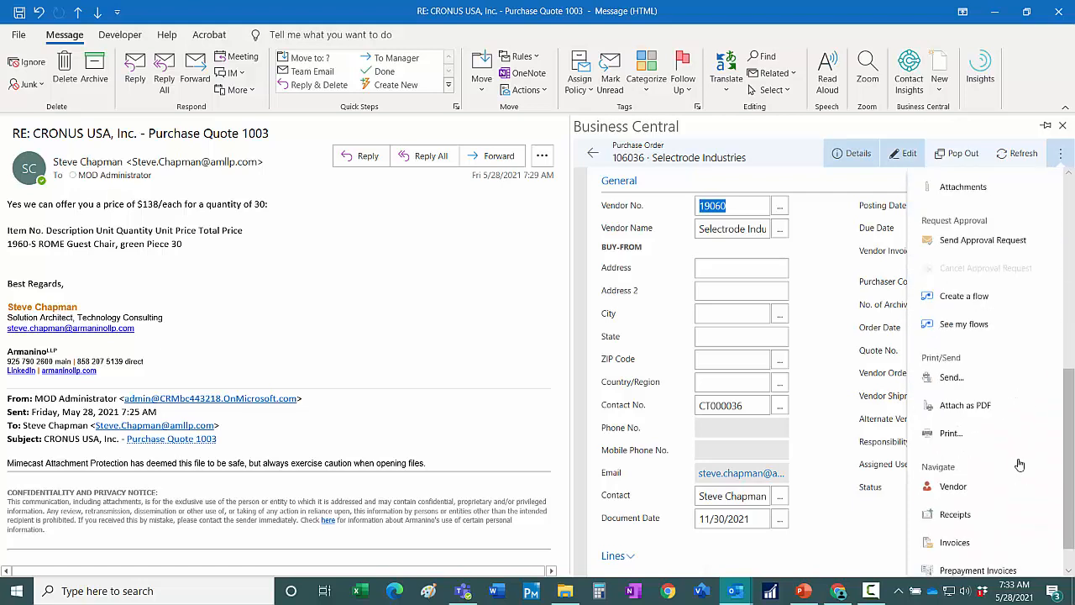
mouse_move(951, 376)
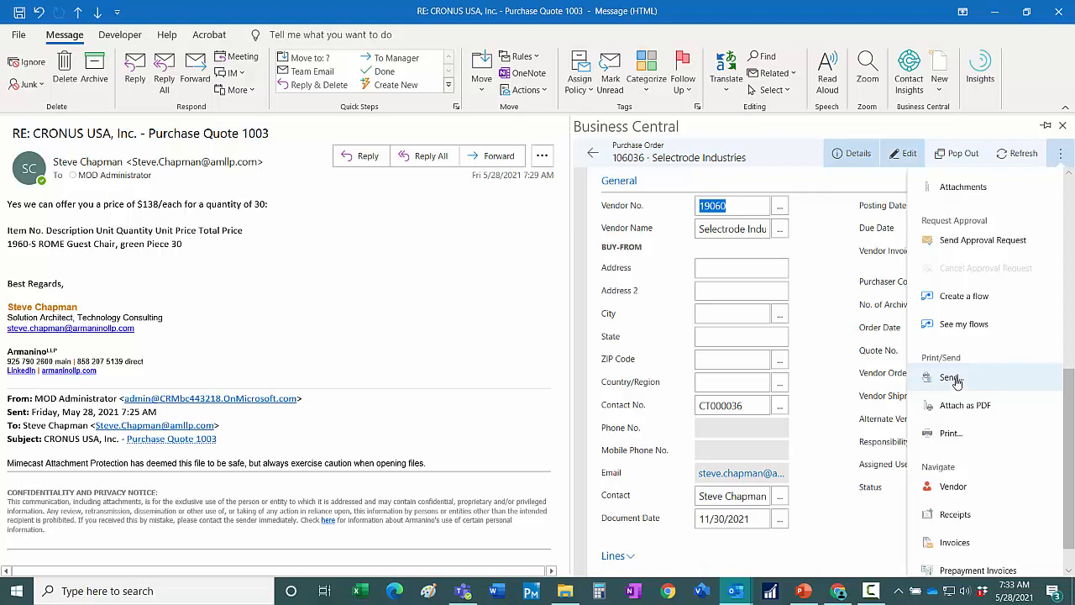
left_click(949, 376)
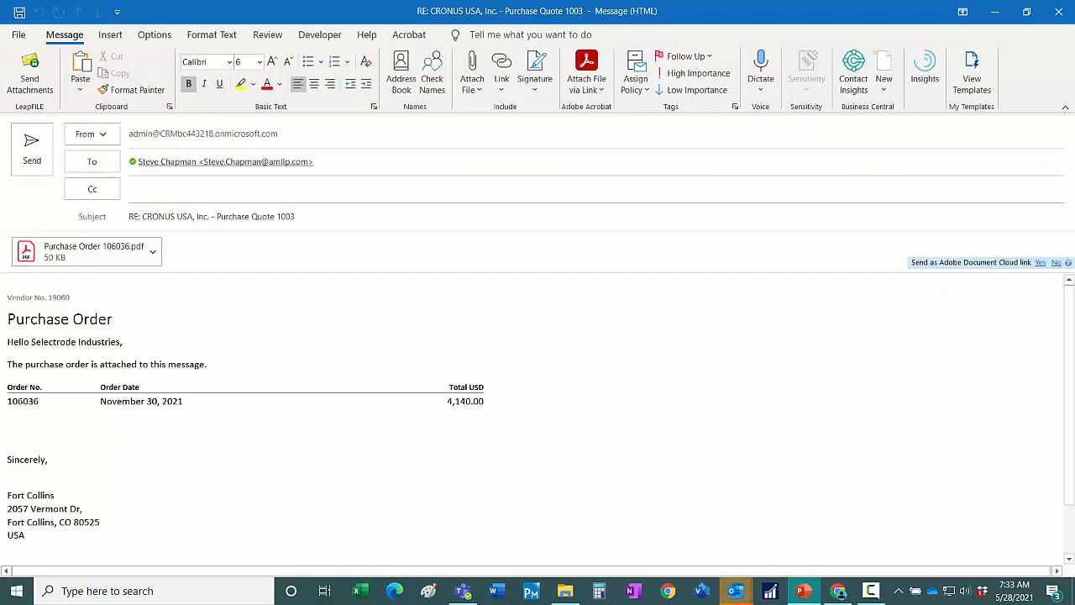